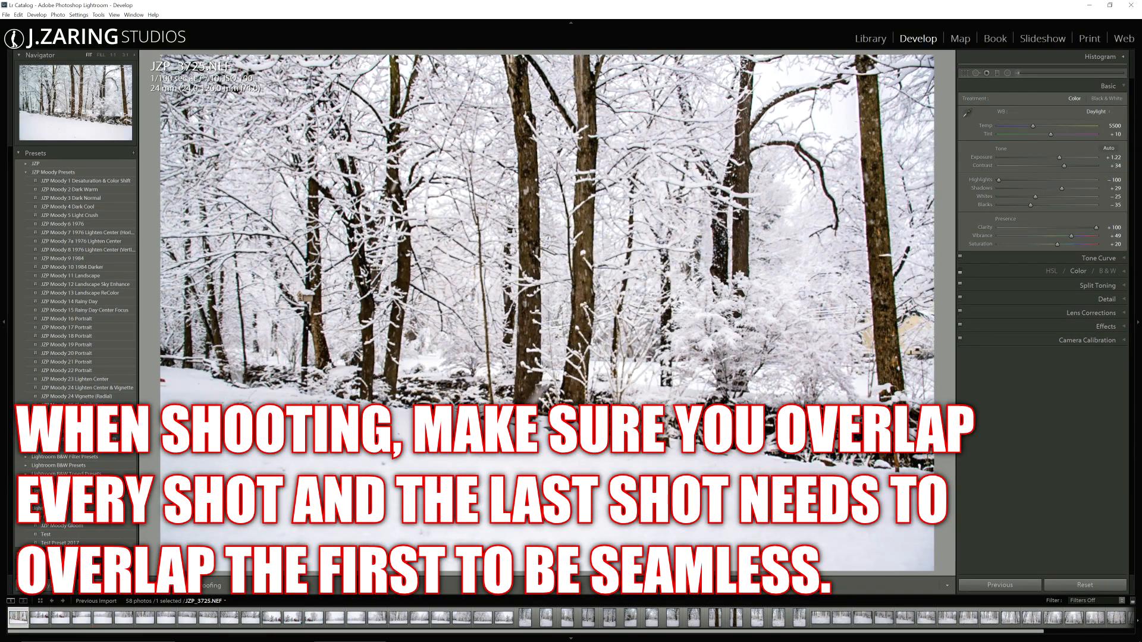
# Step through the snowy yard, forest and tall-tree frames in the filmstrip to review the shoot
pyautogui.click(61, 617)
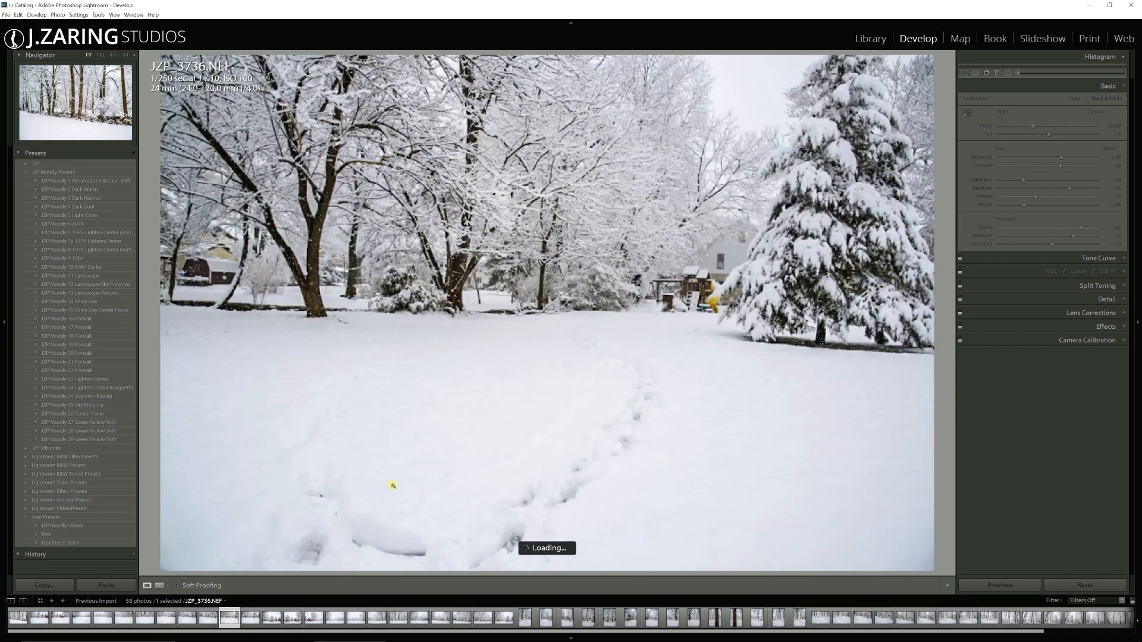
pyautogui.click(291, 617)
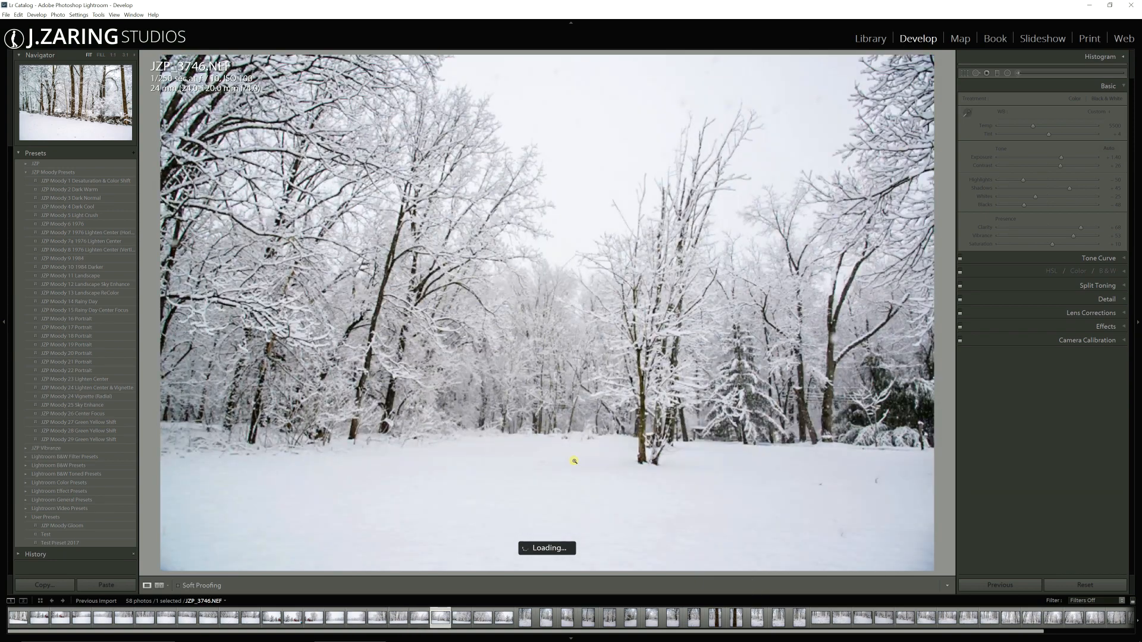
pyautogui.click(460, 617)
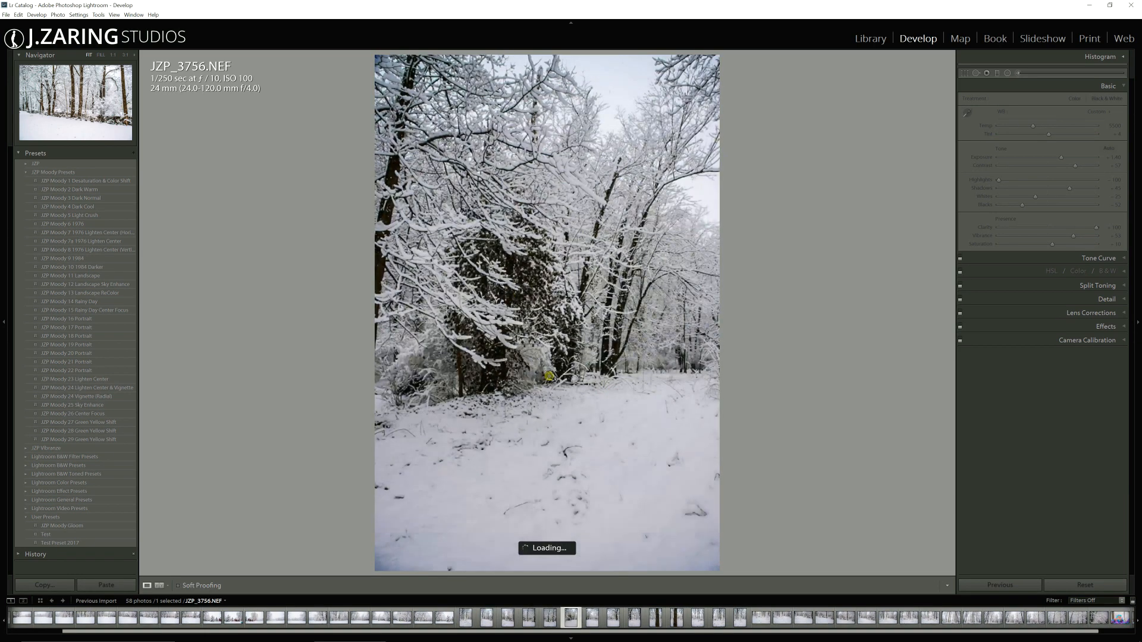
pyautogui.click(572, 617)
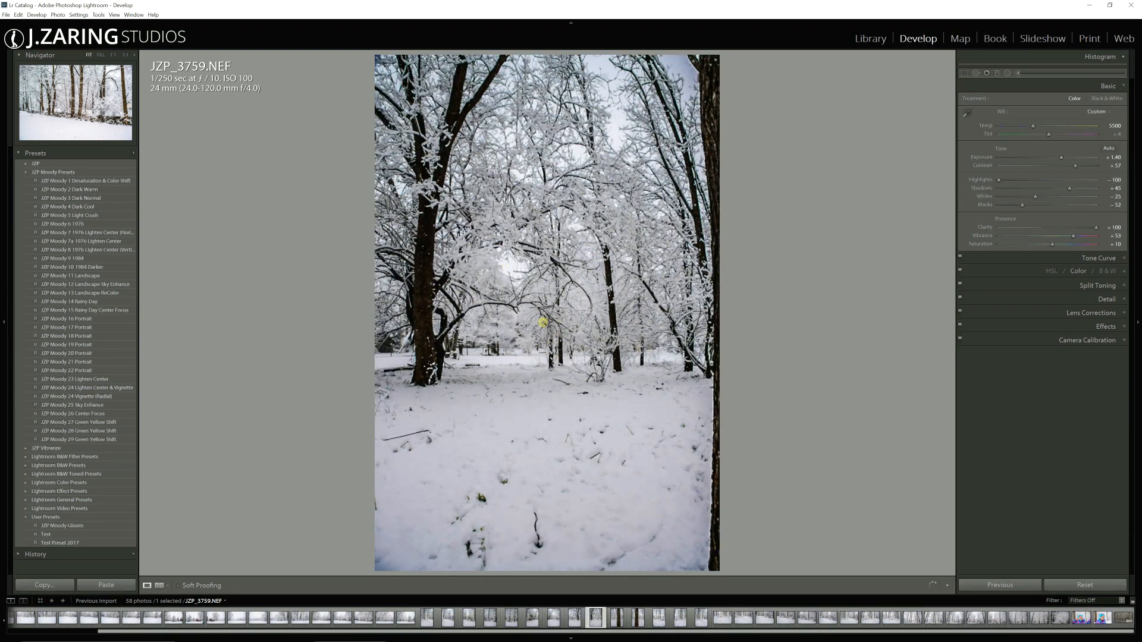
pyautogui.click(614, 617)
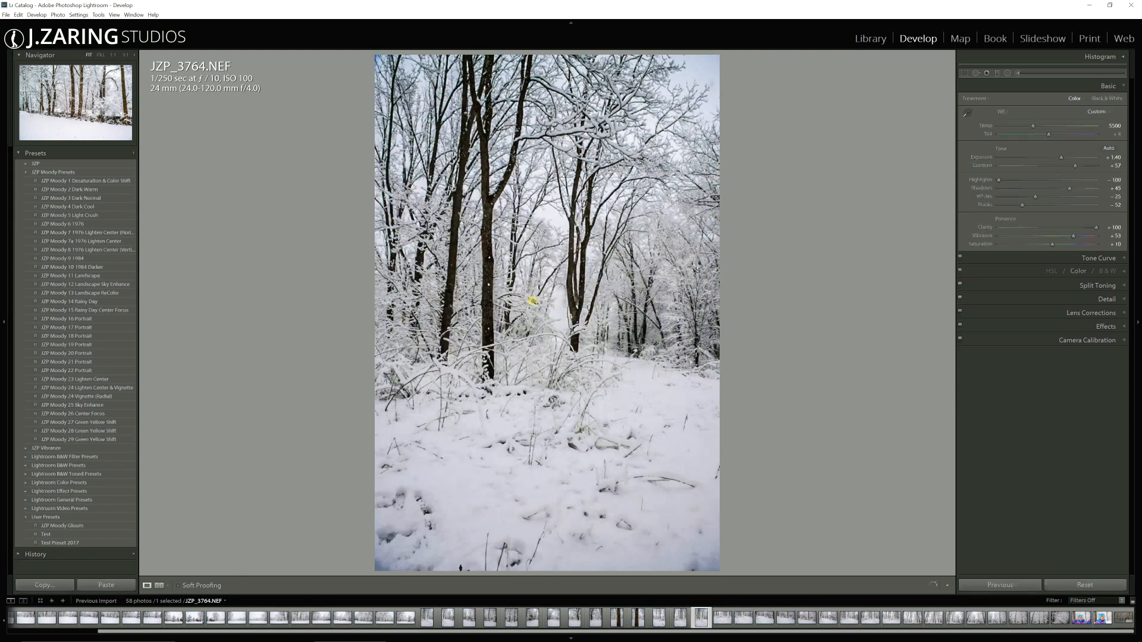
pyautogui.click(743, 617)
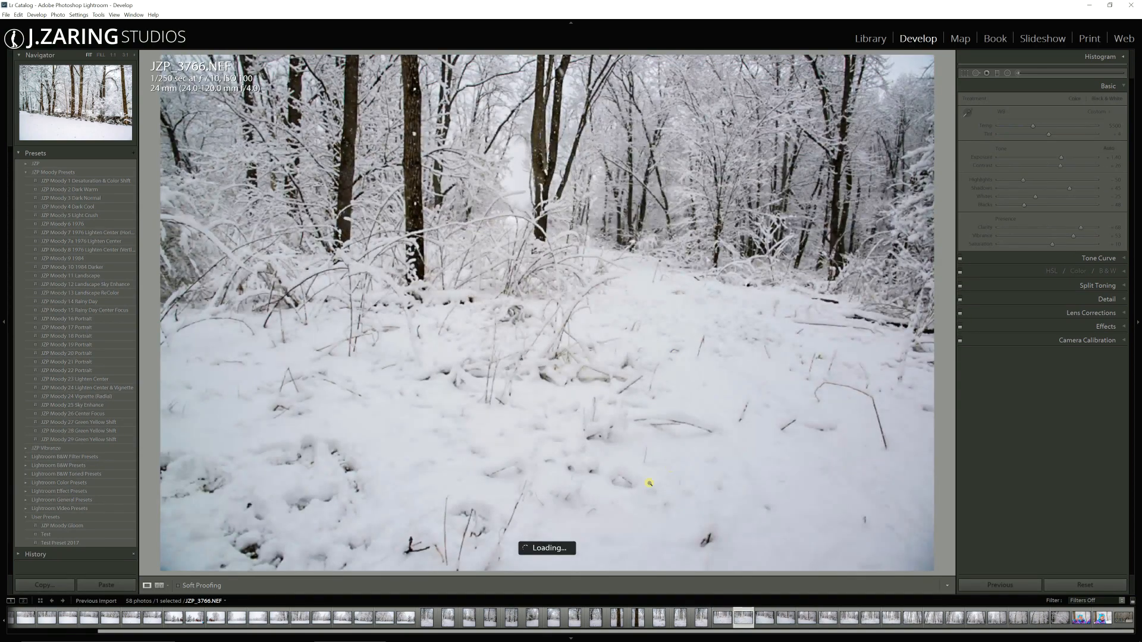
pyautogui.click(785, 618)
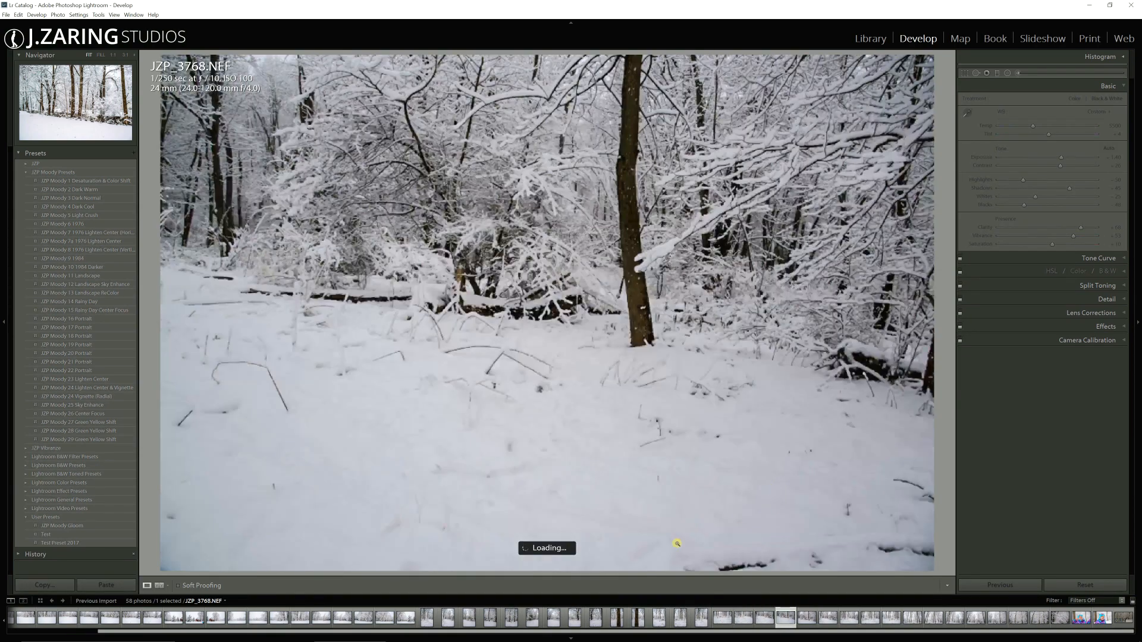
pyautogui.click(847, 617)
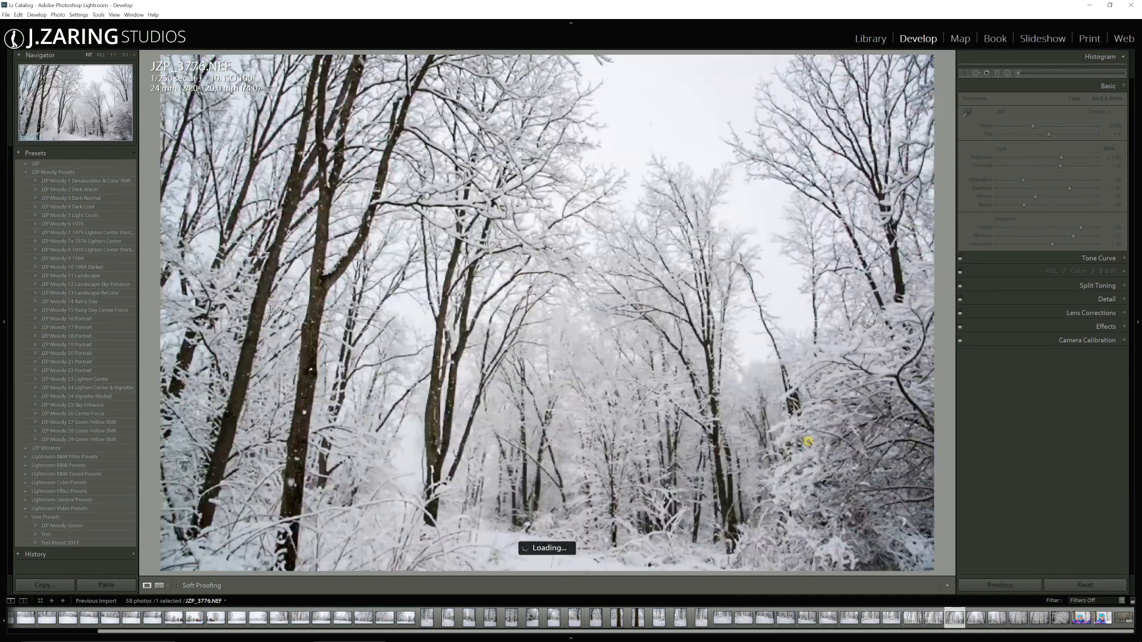
pyautogui.click(993, 617)
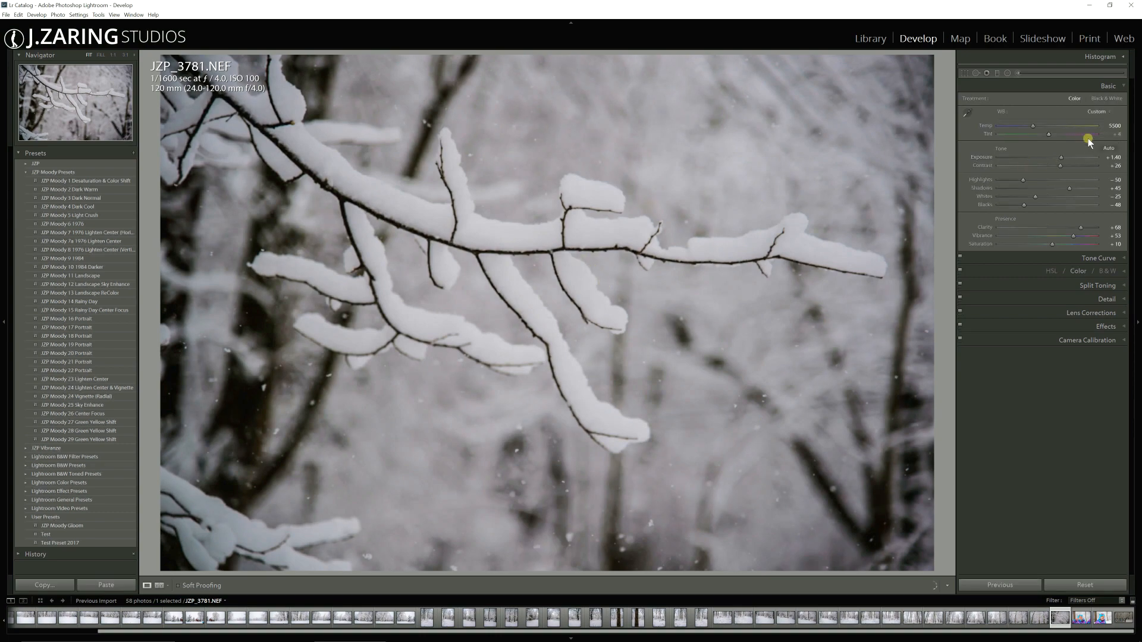
# Raise exposure on the snowy branch close-up, then move on to the next child portrait
pyautogui.moveTo(1088, 156); pyautogui.dragTo(1069, 157)
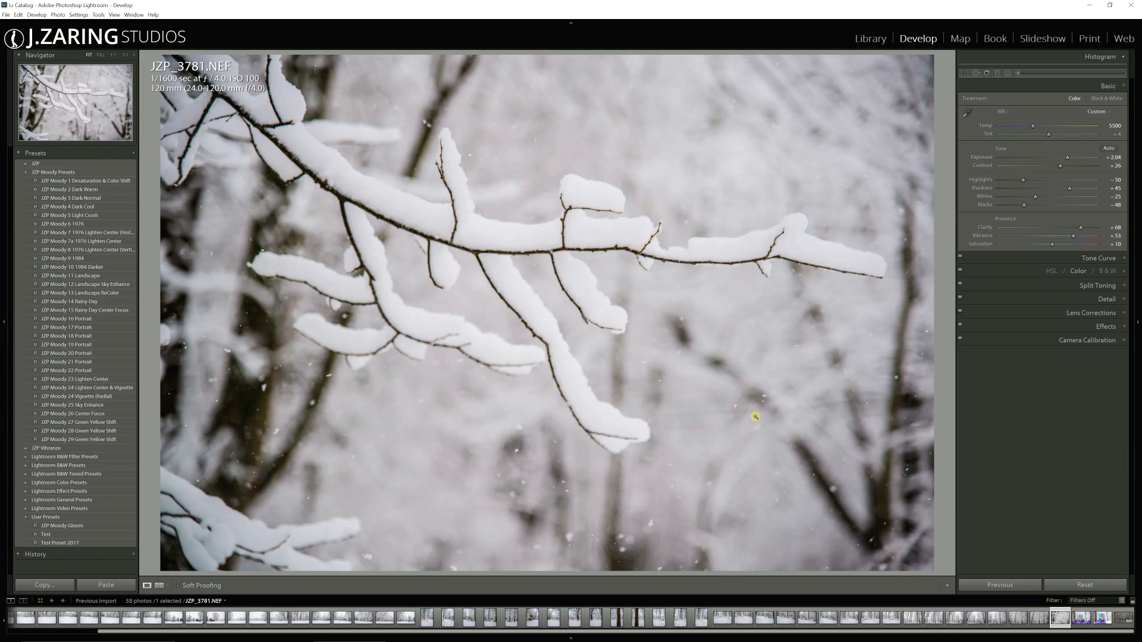
pyautogui.moveTo(755, 328)
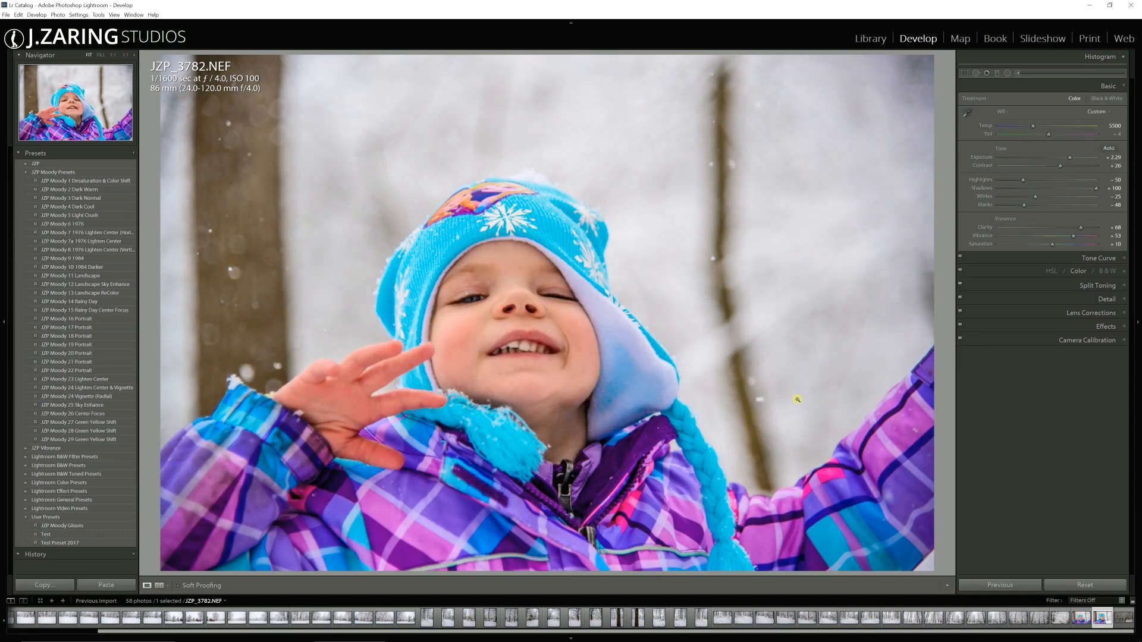
pyautogui.press('right')
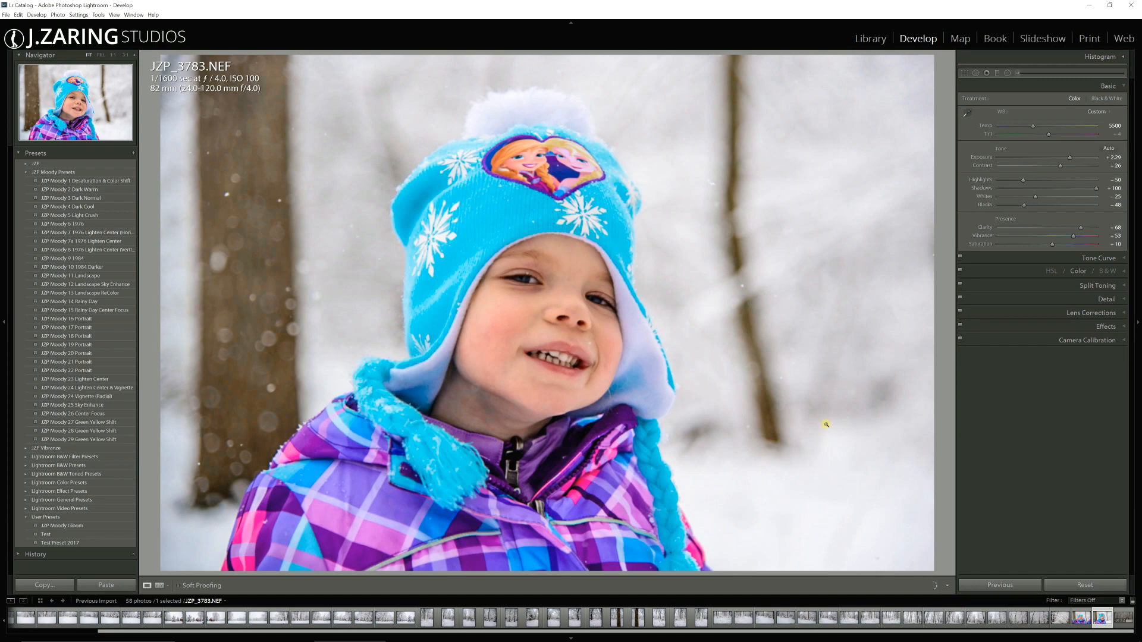
pyautogui.moveTo(542, 396)
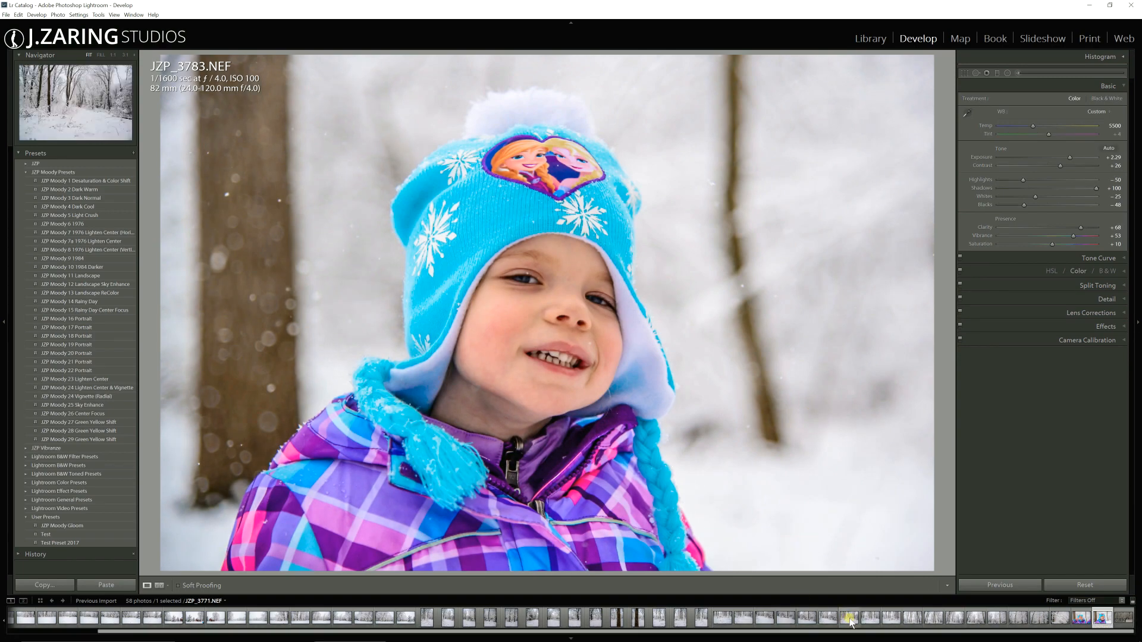
pyautogui.click(848, 618)
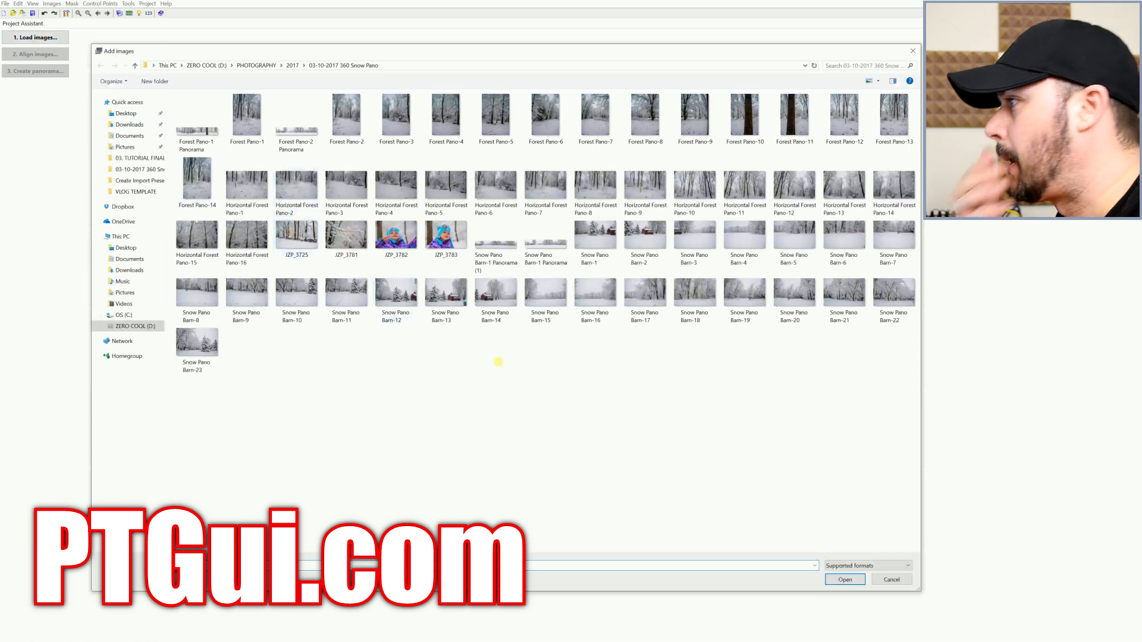
# Select all Snow Pano Barn shots through Barn-23 and load them into the project with automatic EXIF camera settings
pyautogui.click(595, 234)
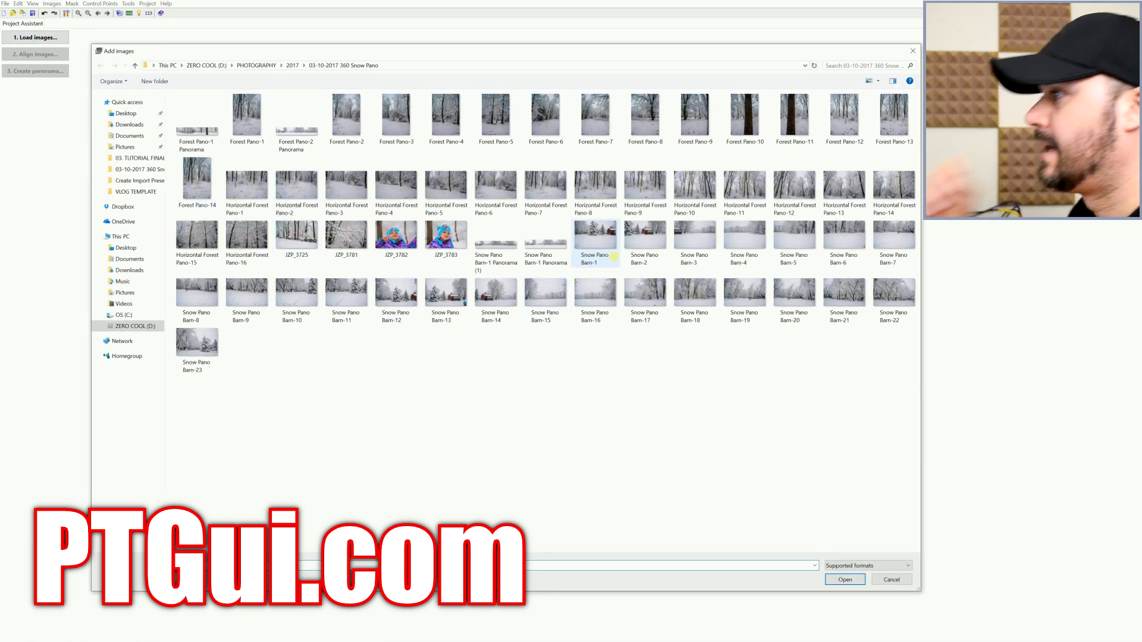
pyautogui.click(396, 117)
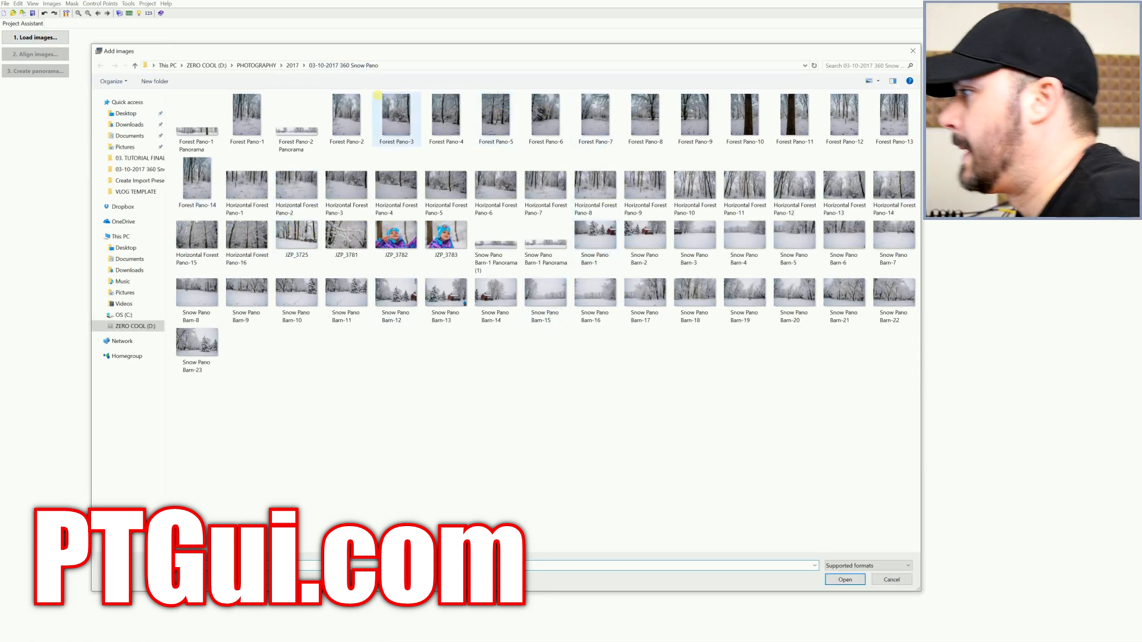
pyautogui.click(595, 235)
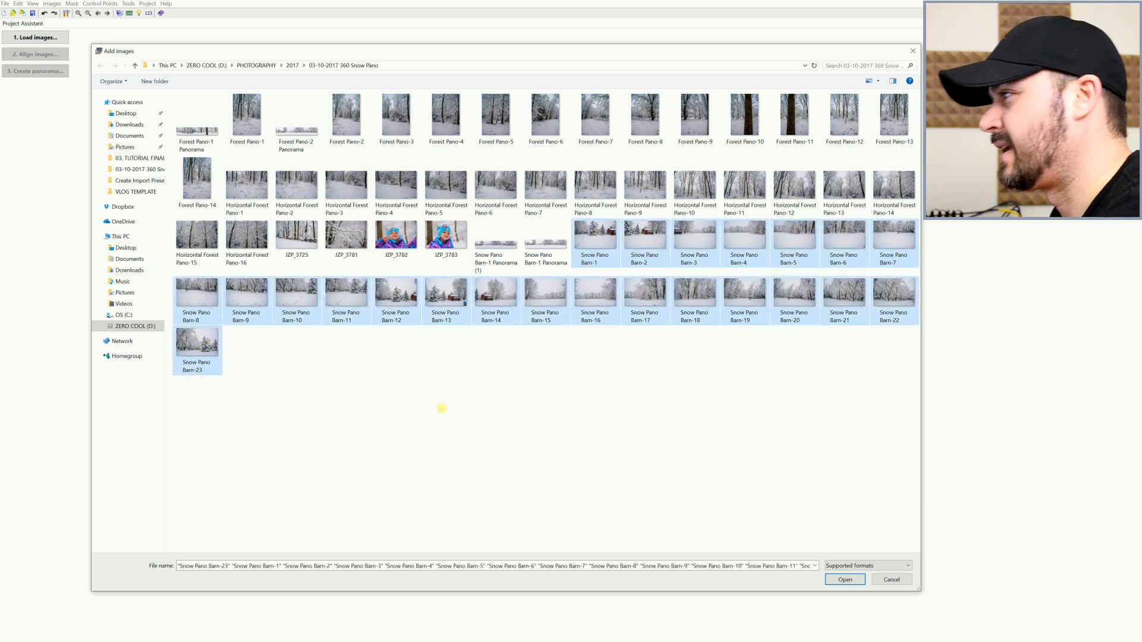
pyautogui.moveTo(648, 383)
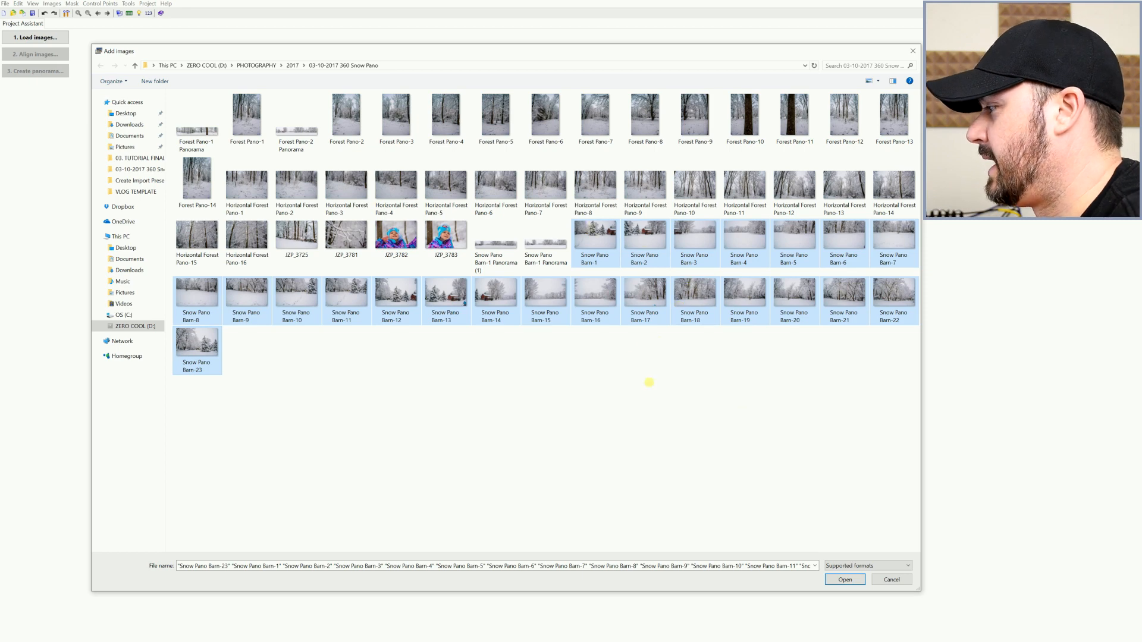
pyautogui.click(844, 579)
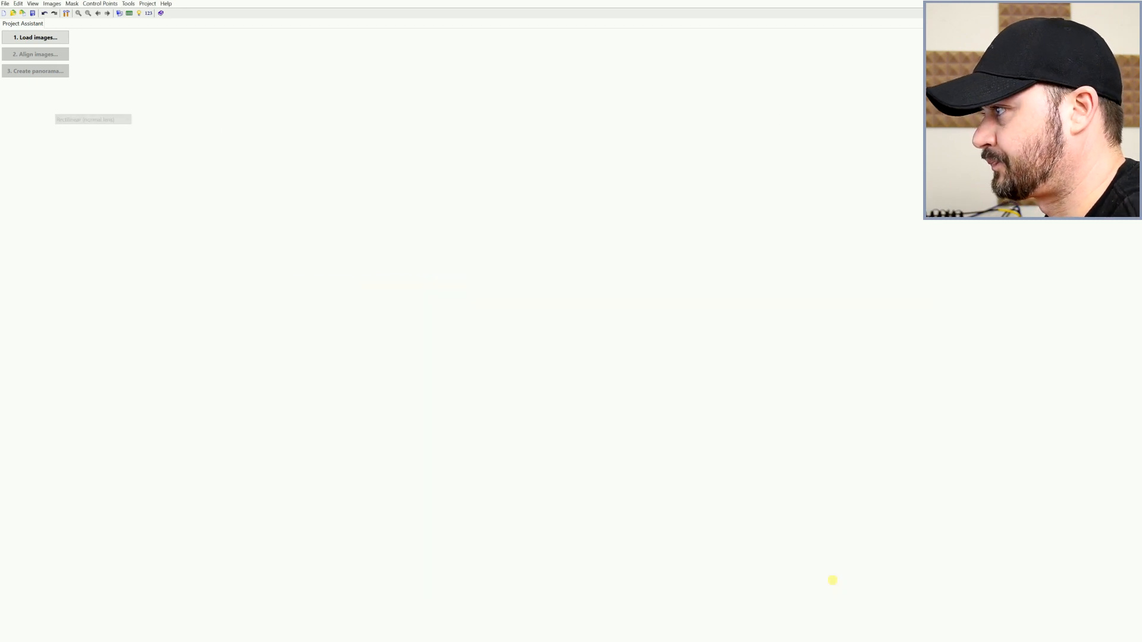
pyautogui.click(35, 37)
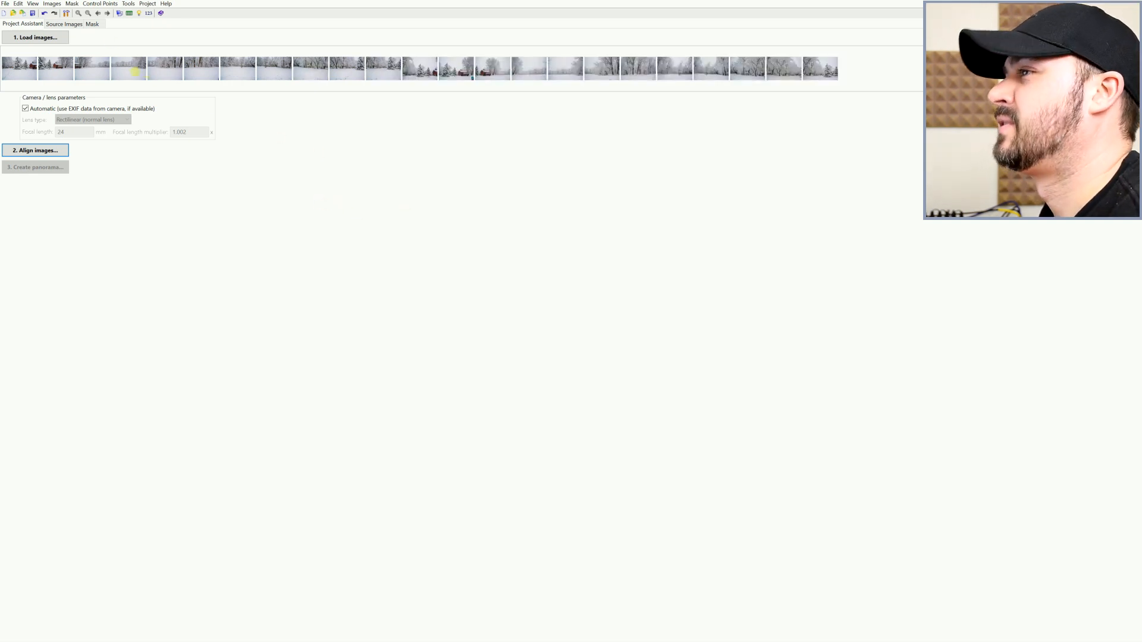
pyautogui.moveTo(674, 68)
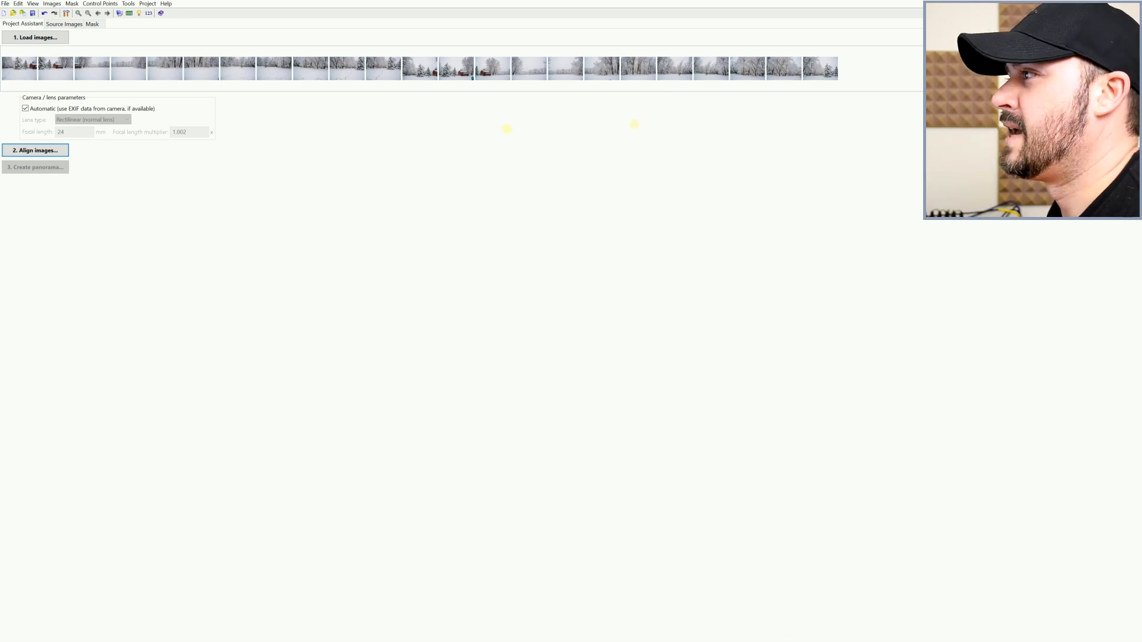
pyautogui.moveTo(52, 65)
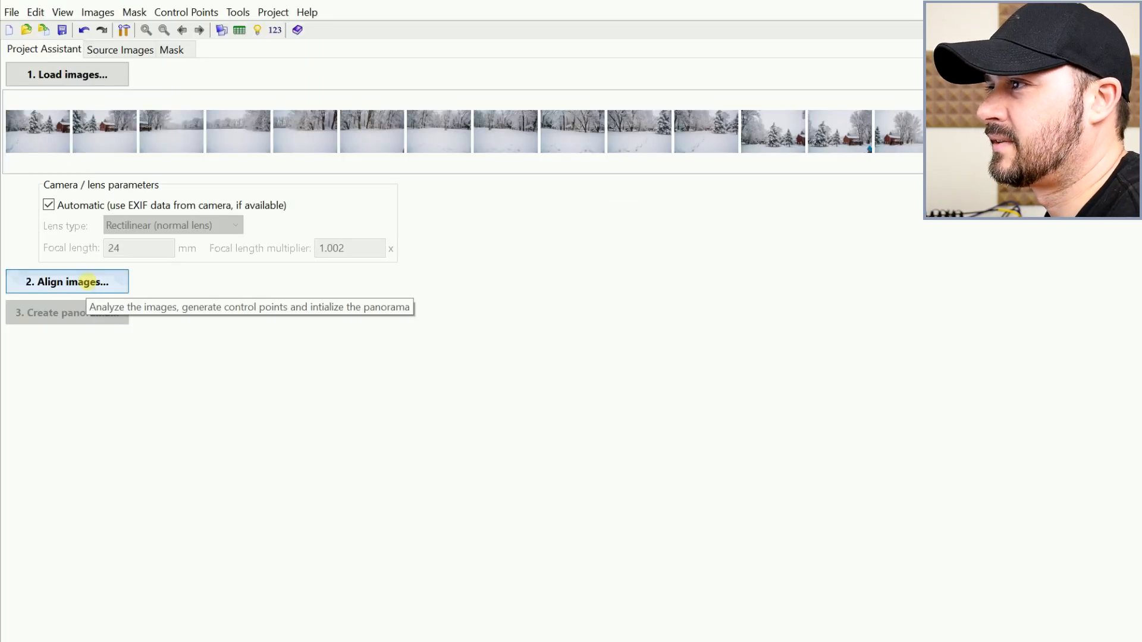
# Align the barn frames into a 360° panorama and drag it in the editor to level the horizon
pyautogui.click(66, 282)
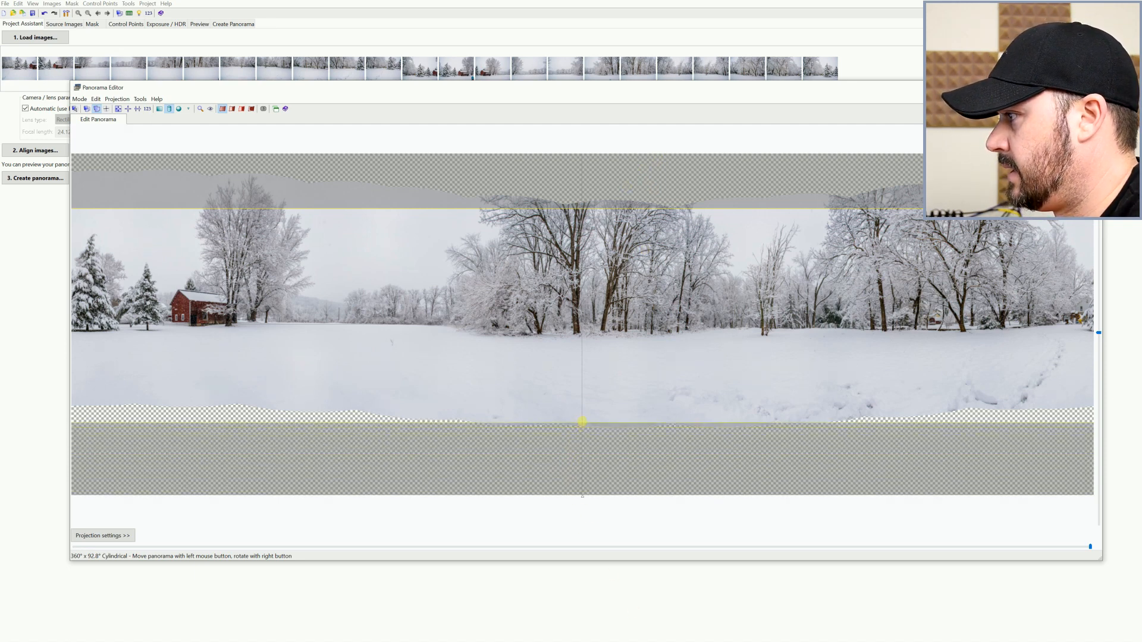
pyautogui.moveTo(583, 424); pyautogui.dragTo(583, 403)
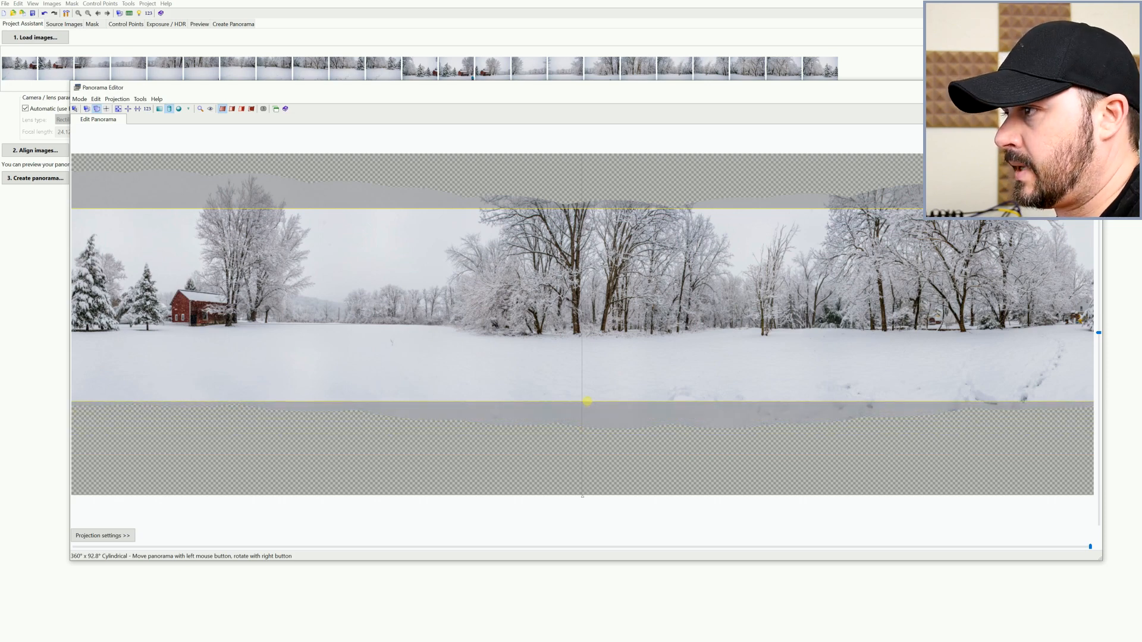
pyautogui.moveTo(586, 402); pyautogui.dragTo(662, 438)
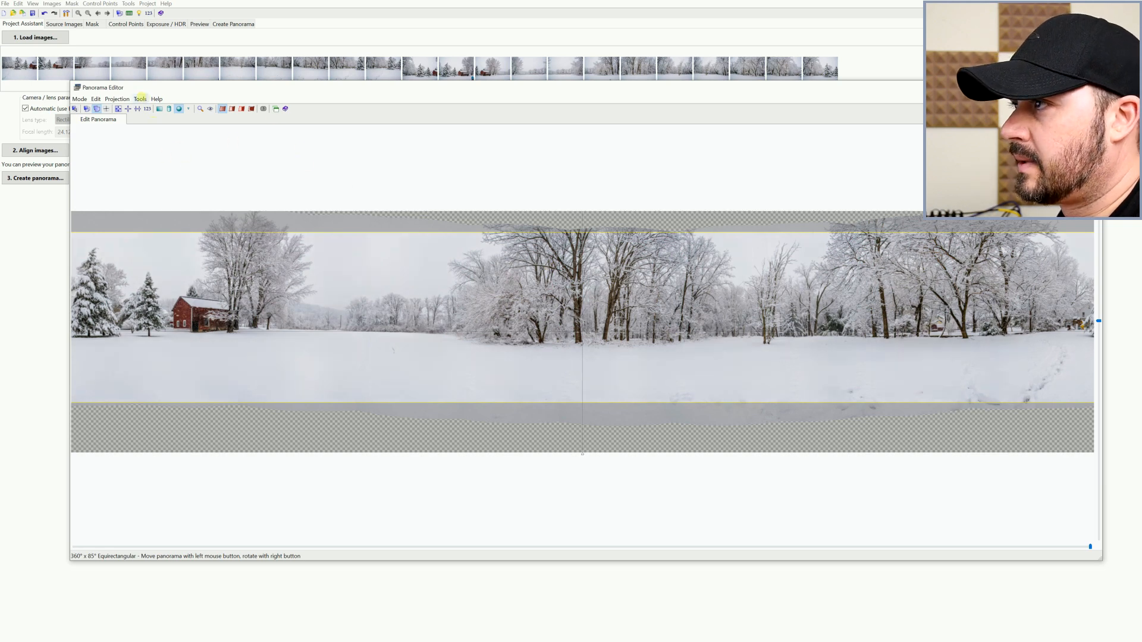
# Close the Panorama Editor and return to the Project Assistant steps
pyautogui.click(140, 98)
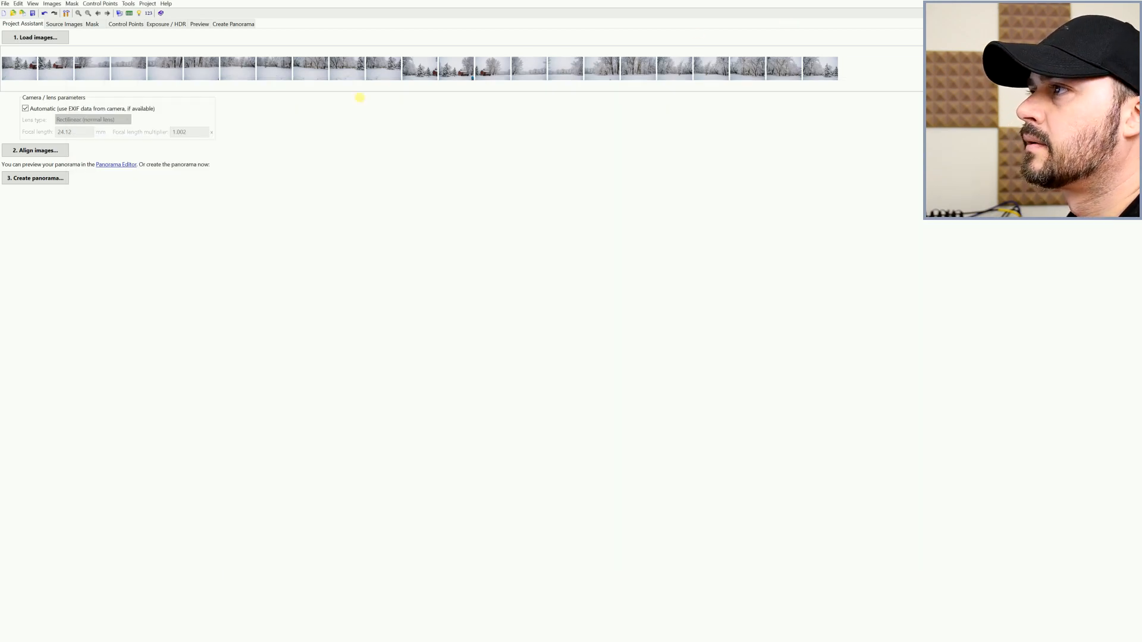
# Set the output panorama width to 8000 pixels (height linked to 1334) as a blended JPEG
pyautogui.click(233, 23)
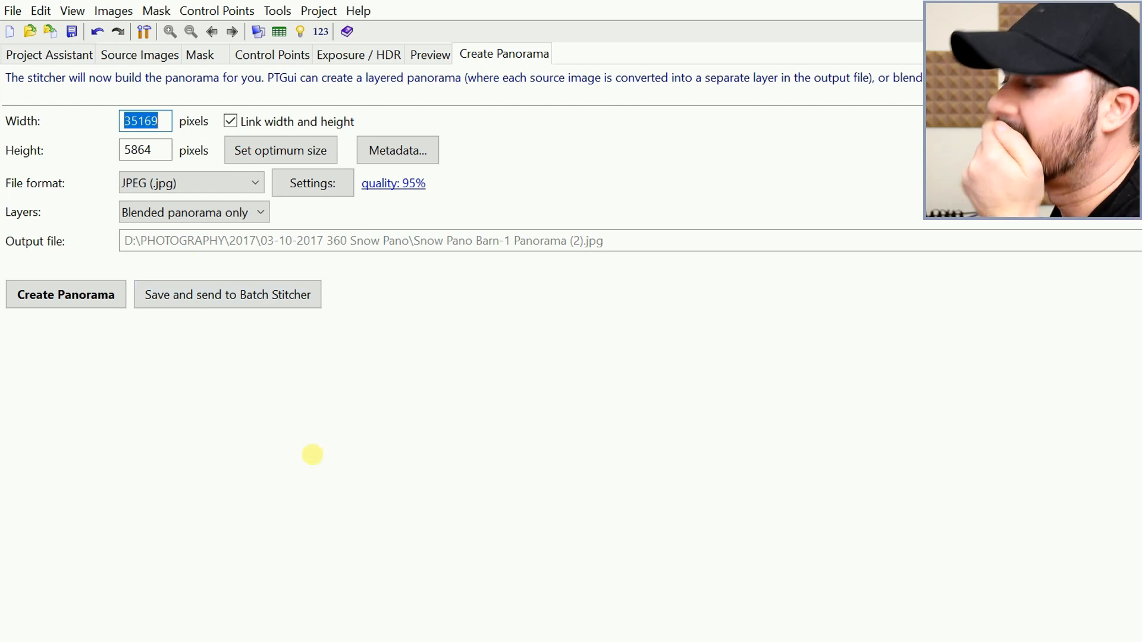
pyautogui.write('8000')
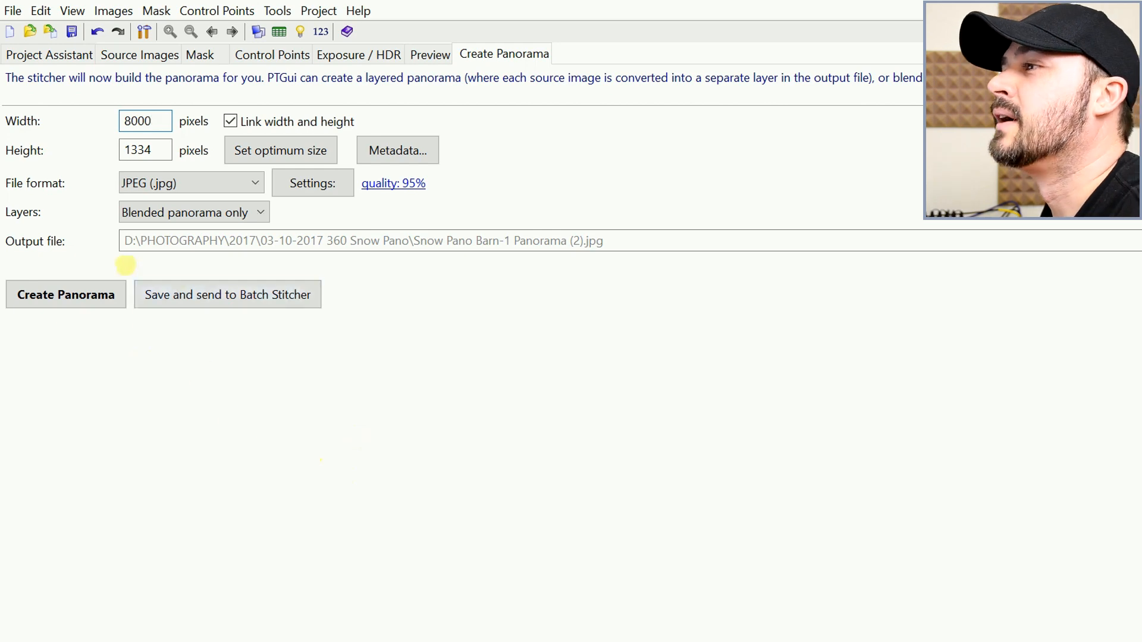
pyautogui.moveTo(66, 295)
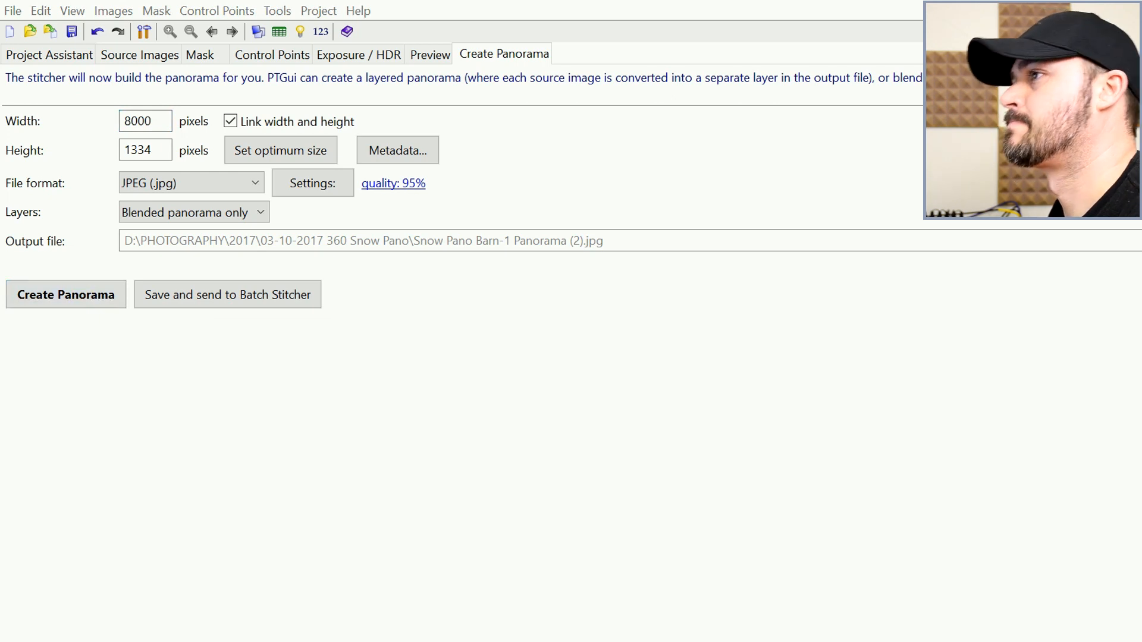
# Render the stitched barn panorama to a JPEG file, which opens in Photoshop
pyautogui.click(65, 294)
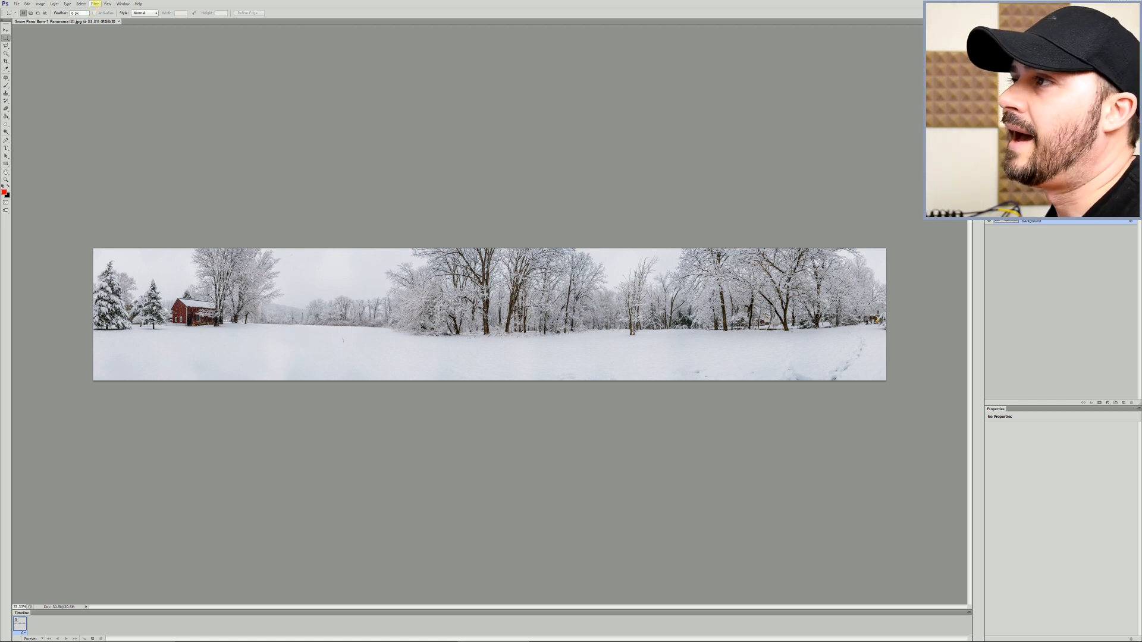
# Launch Topaz Adjust 5 on the panorama from the Filter > Topaz Labs menu
pyautogui.click(94, 4)
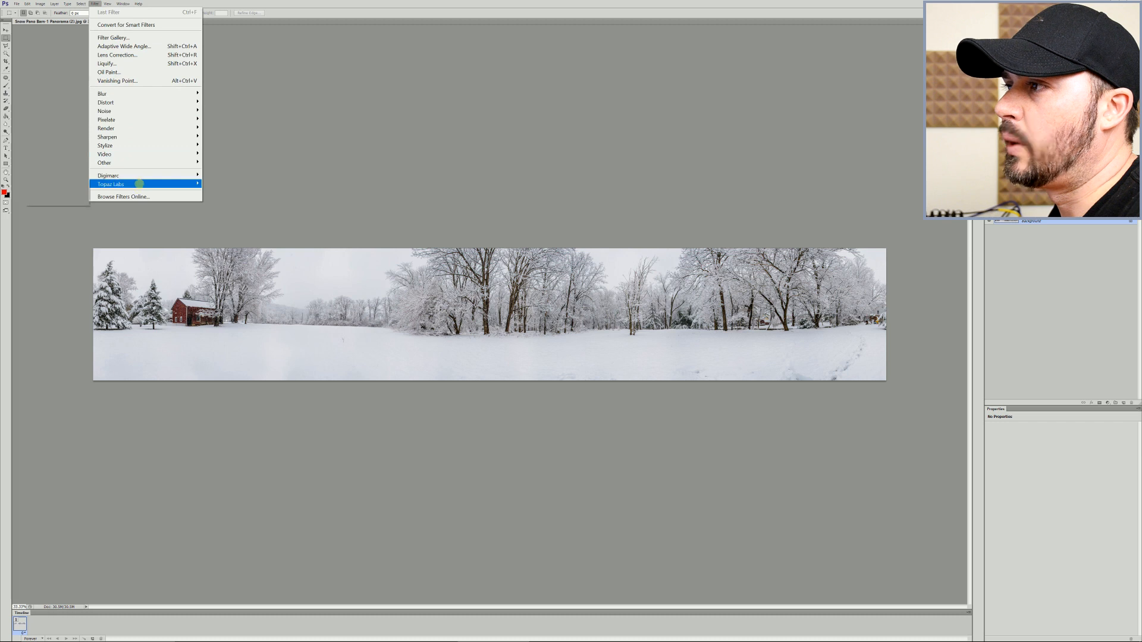
pyautogui.moveTo(110, 184)
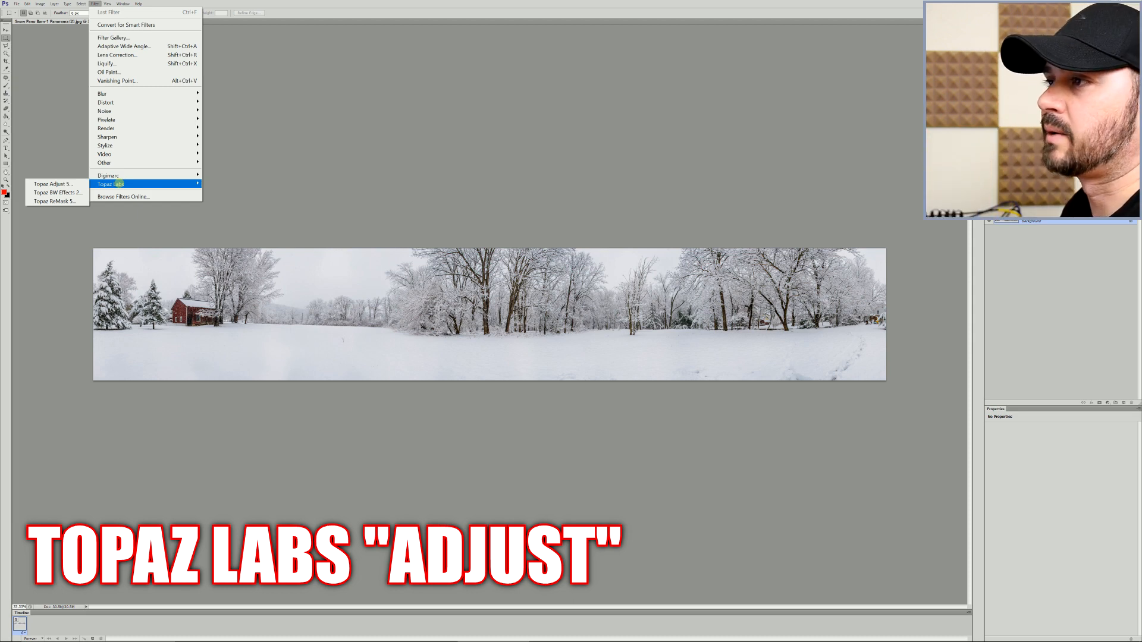
pyautogui.moveTo(51, 184)
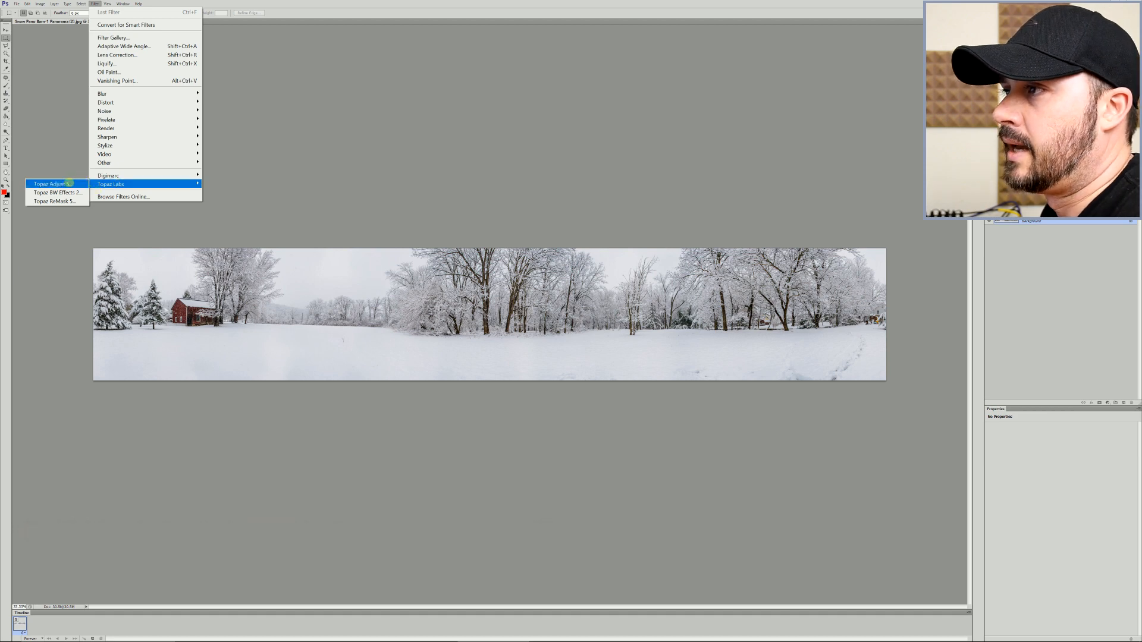
pyautogui.click(50, 182)
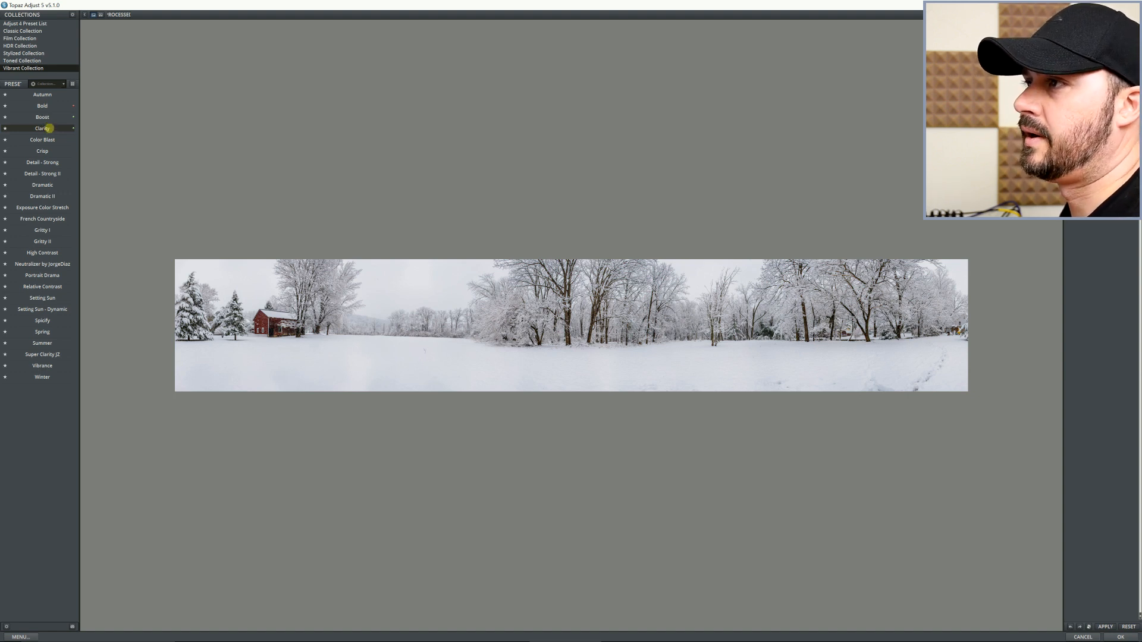
pyautogui.click(41, 128)
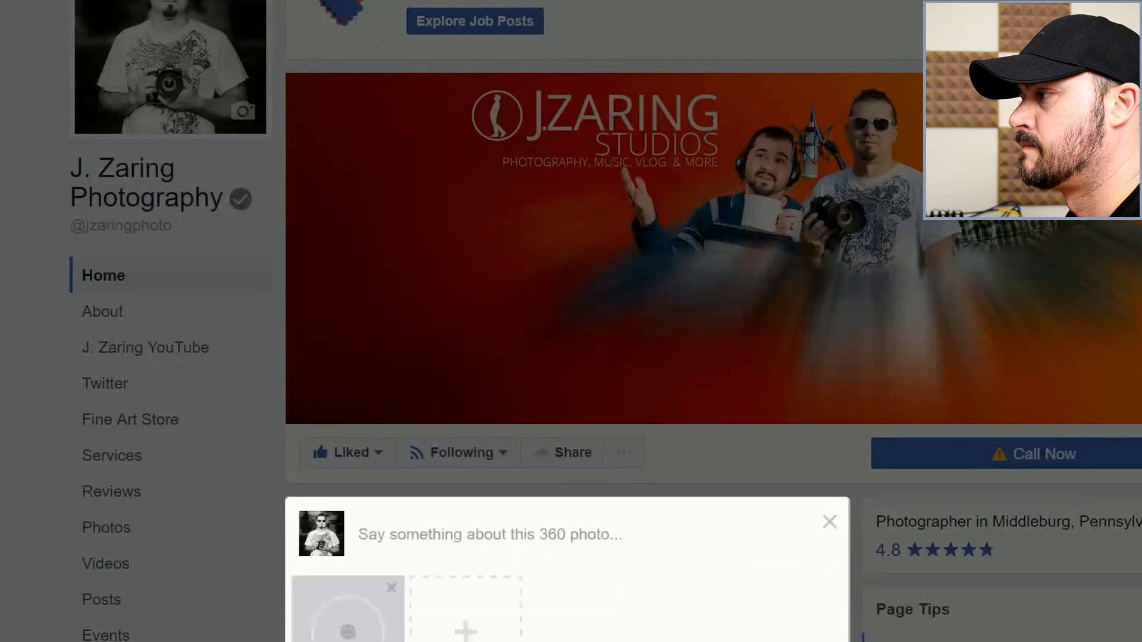
# Scroll down the Facebook page to the 360 photo post composer
pyautogui.scroll(-3)
pyautogui.write('A larger version of my Snow Barn 360 Panorama.')
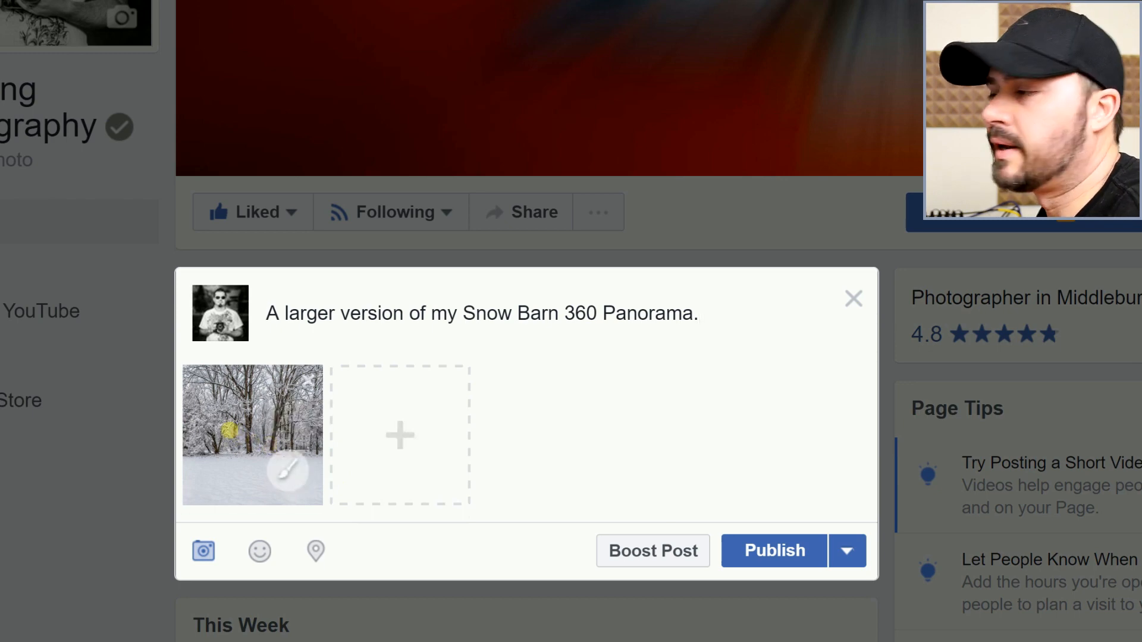
# Bring up the editing options for the attached Snow Barn panorama photo
pyautogui.click(252, 435)
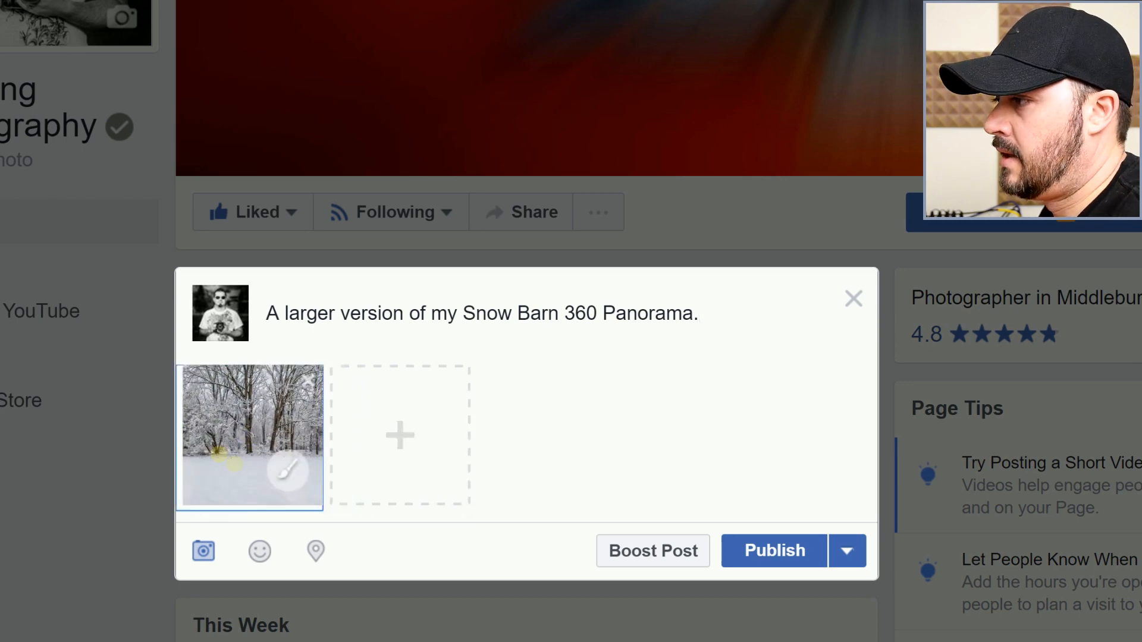
pyautogui.moveTo(288, 469)
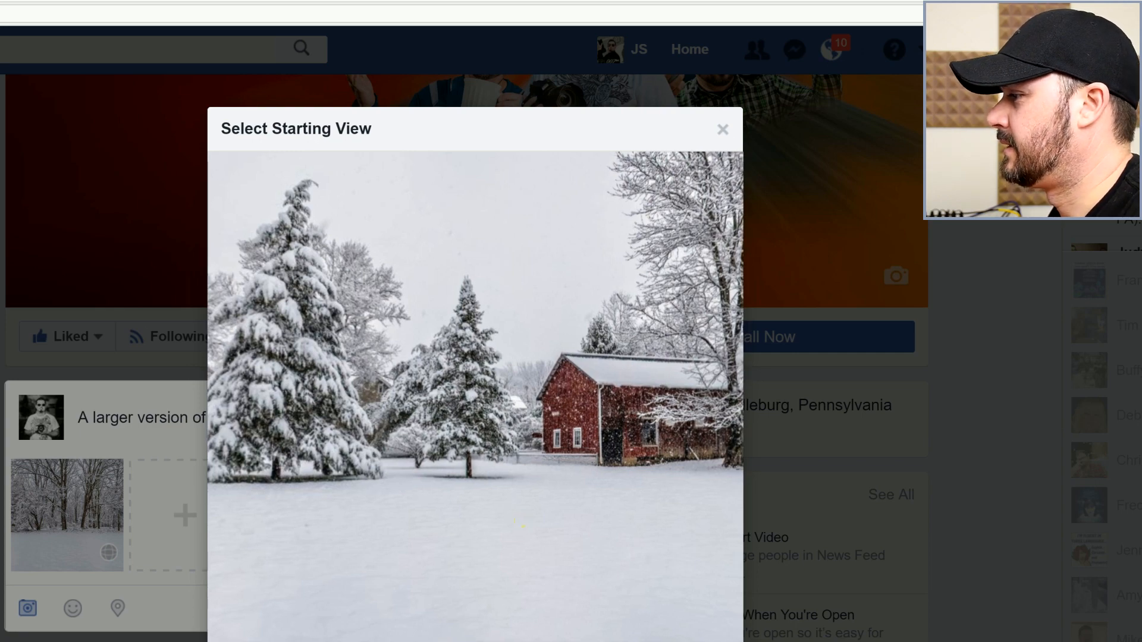
# Save the red barn and pines as the 360 starting view and publish the post to the page
pyautogui.click(721, 129)
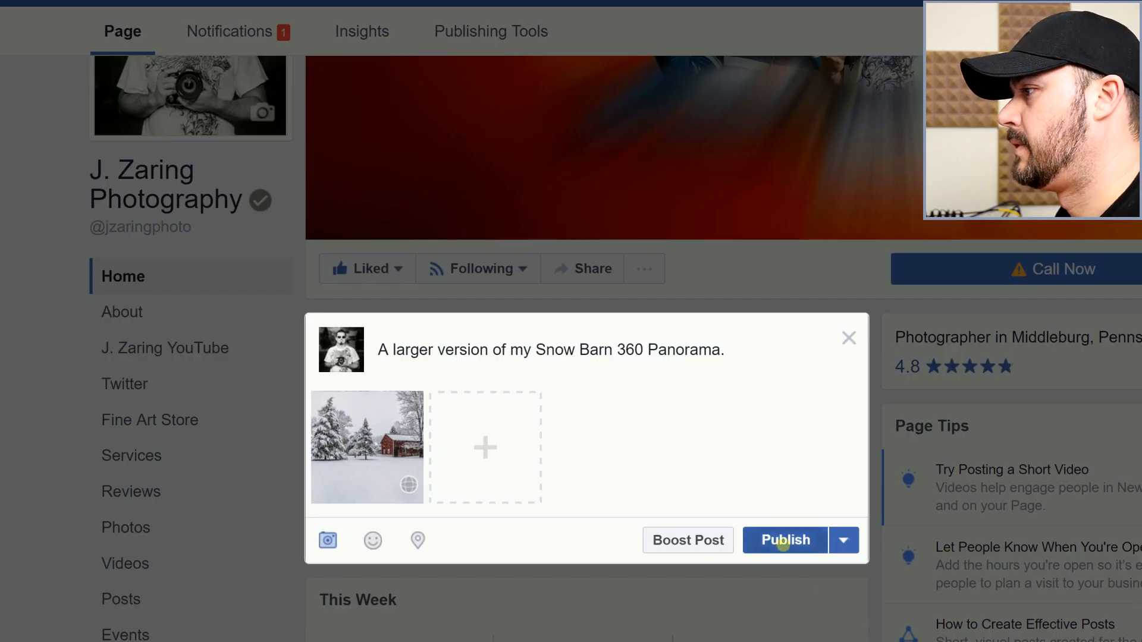
pyautogui.click(785, 539)
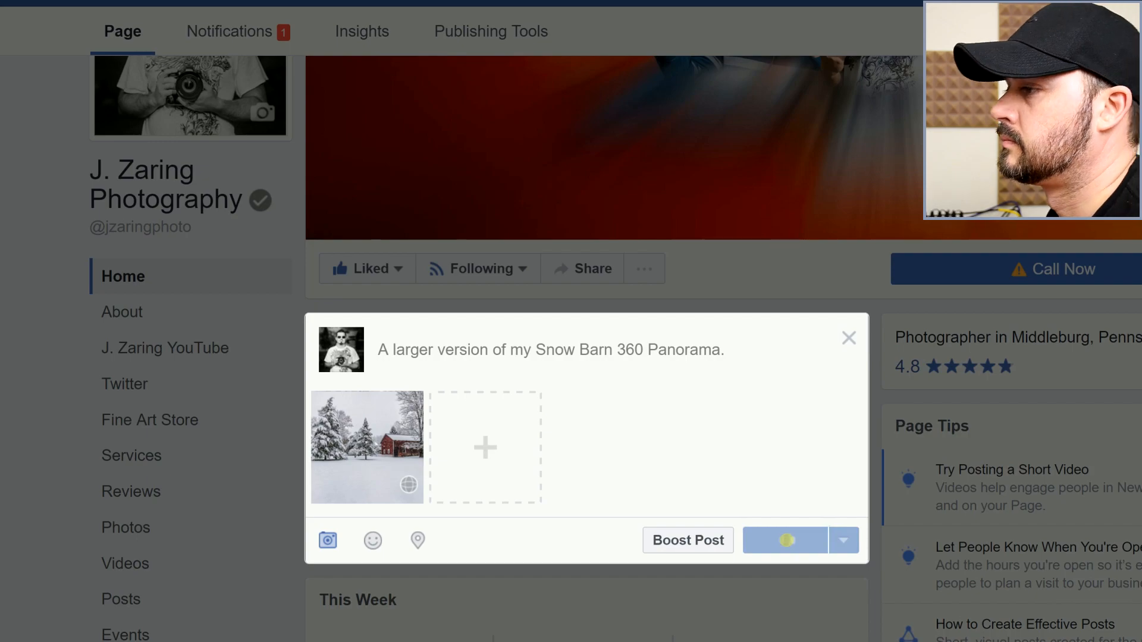